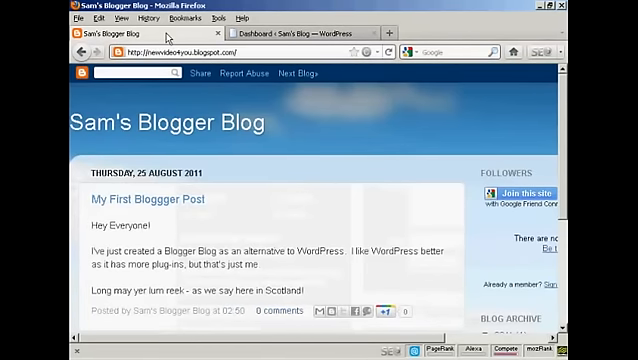
pyautogui.moveTo(257, 226)
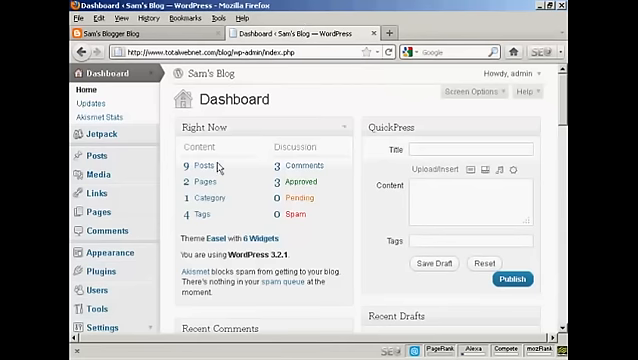
# Step: Go to Tools > Import to list the available importers, including Blogger
pyautogui.click(93, 308)
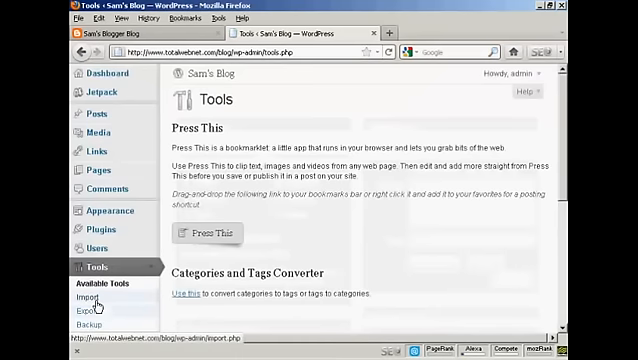
pyautogui.click(89, 297)
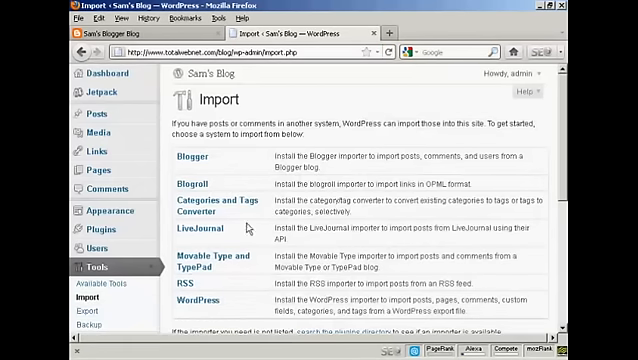
pyautogui.moveTo(227, 157)
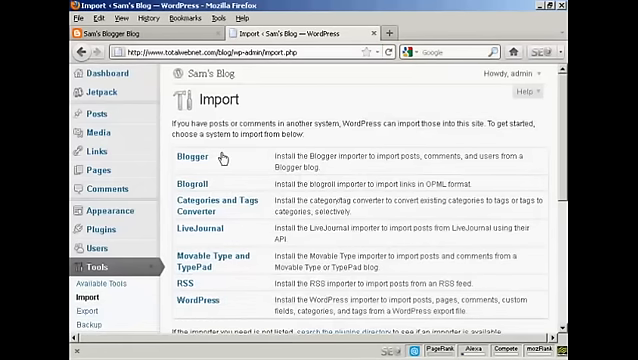
pyautogui.moveTo(265, 170)
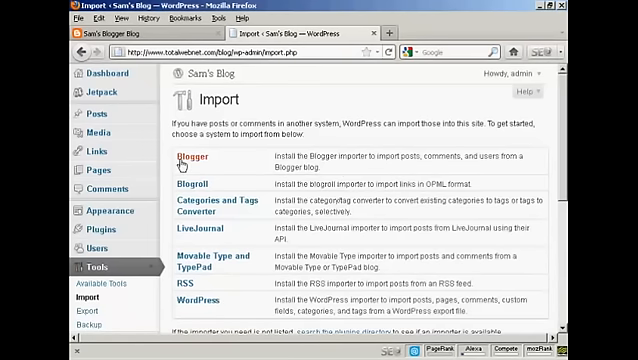
pyautogui.click(192, 157)
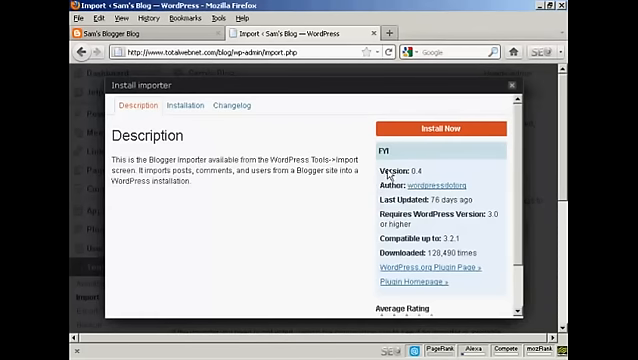
pyautogui.scroll(-3)
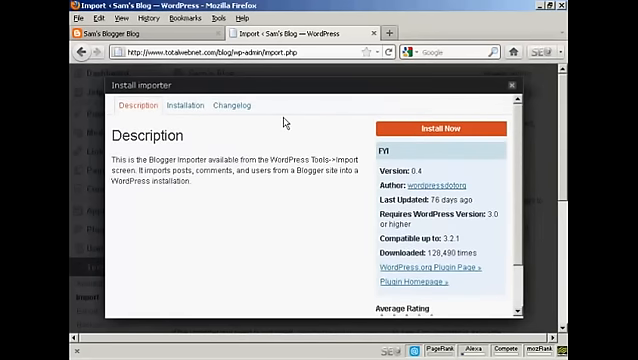
pyautogui.click(508, 85)
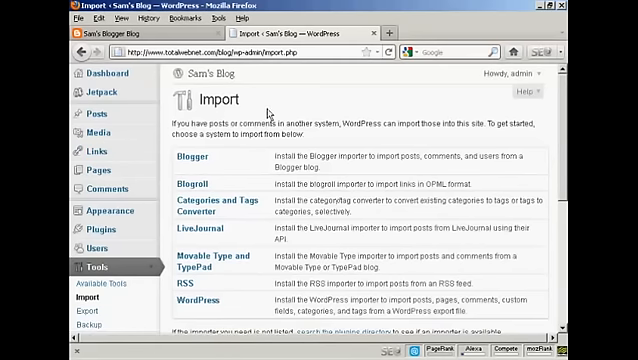
# Step: Search the plugin directory for 'import blogger' from Plugins > Add New
pyautogui.click(96, 229)
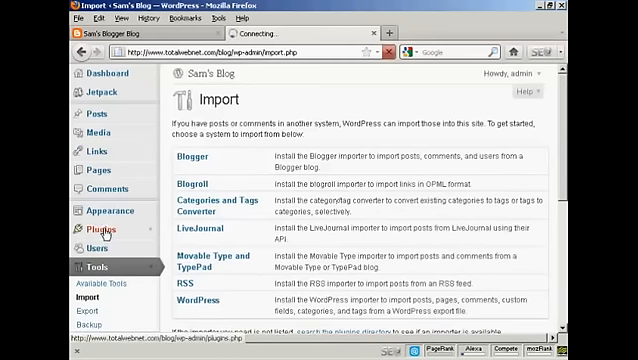
pyautogui.click(91, 228)
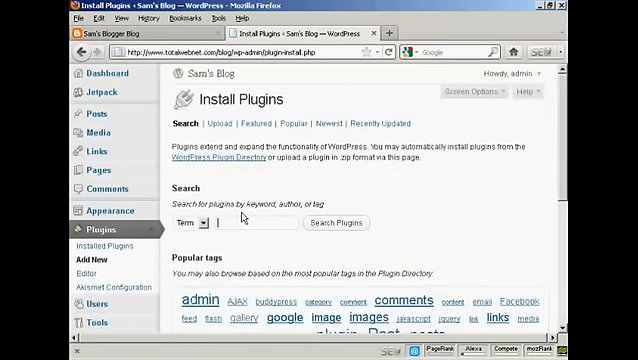
pyautogui.write('import blogger')
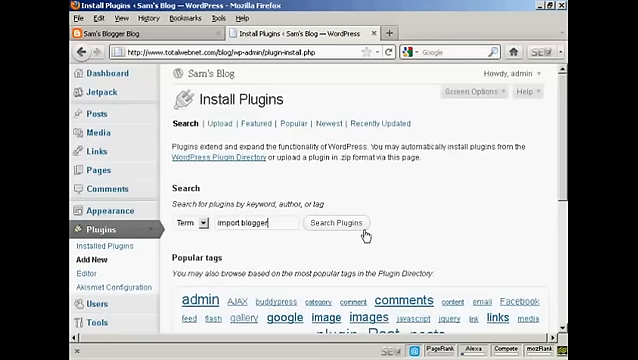
pyautogui.click(349, 222)
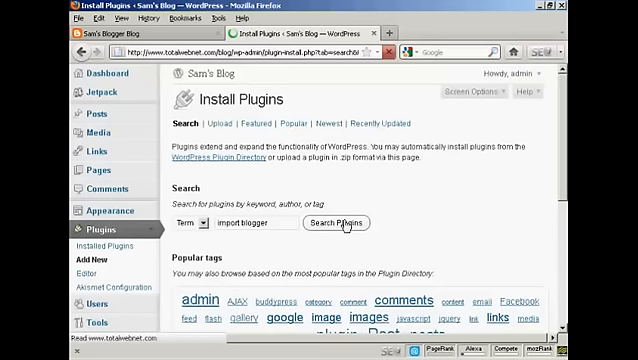
# Step: Run the 'import blogger' search and scroll to the Blogger Importer 0.4 result
pyautogui.click(349, 221)
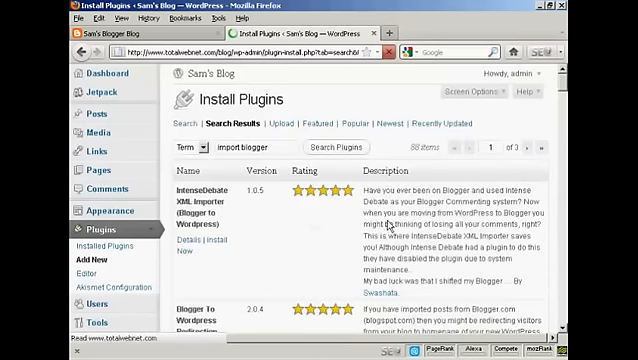
pyautogui.scroll(-3)
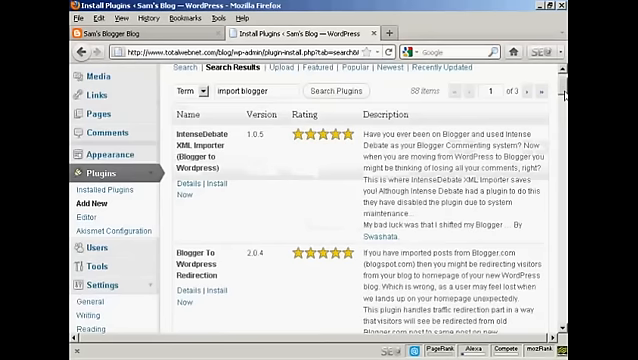
pyautogui.scroll(-3)
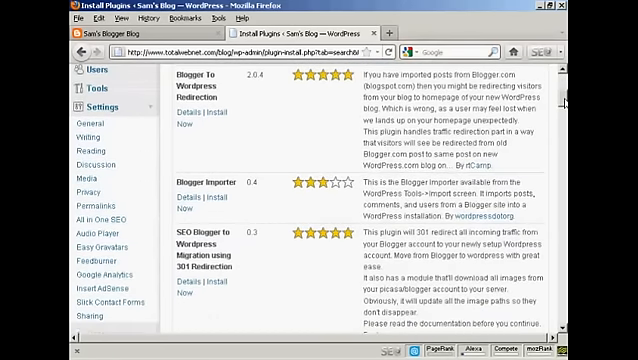
pyautogui.scroll(-3)
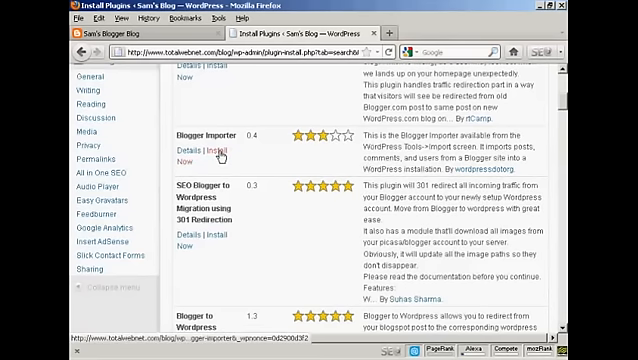
# Step: Install and activate Blogger Importer 0.4, then go back to the Sam's Blogger Blog tab
pyautogui.click(219, 155)
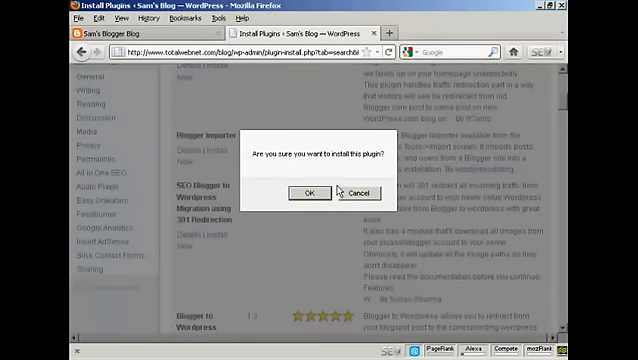
pyautogui.click(305, 193)
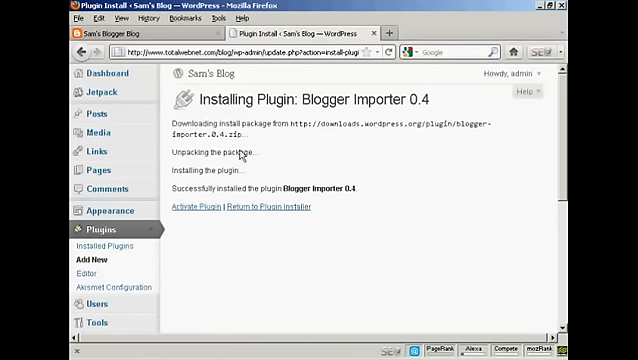
pyautogui.click(208, 208)
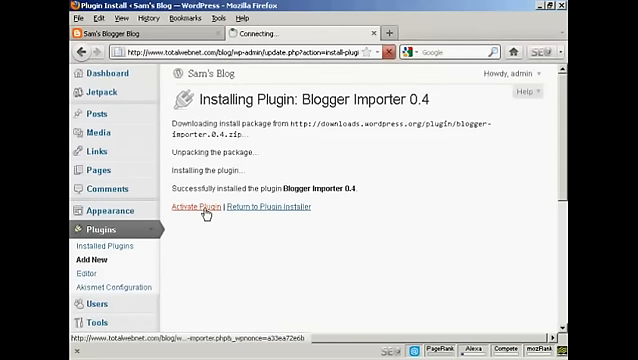
pyautogui.click(201, 208)
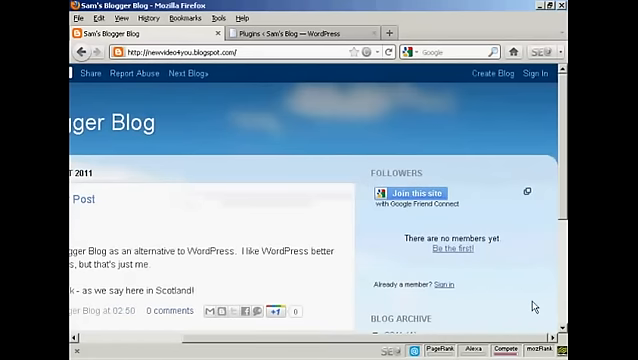
# Step: Sign in to Blogger with the Google account and close the 'New! Template Designer' popup
pyautogui.click(538, 73)
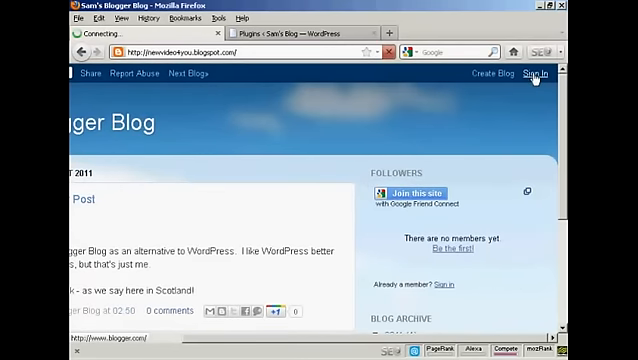
pyautogui.click(544, 72)
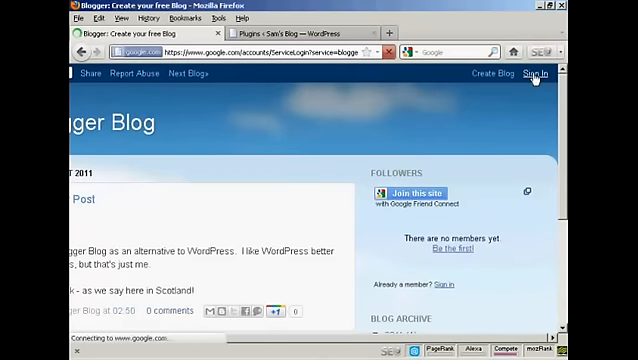
pyautogui.click(543, 73)
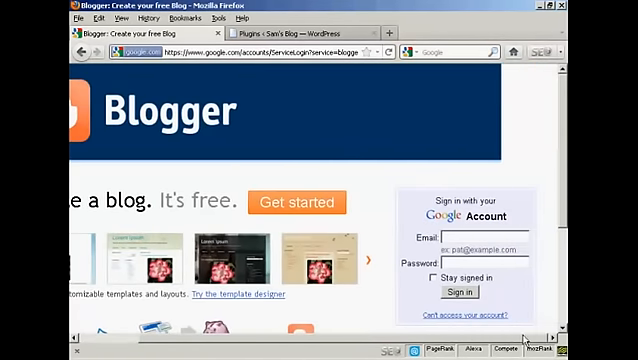
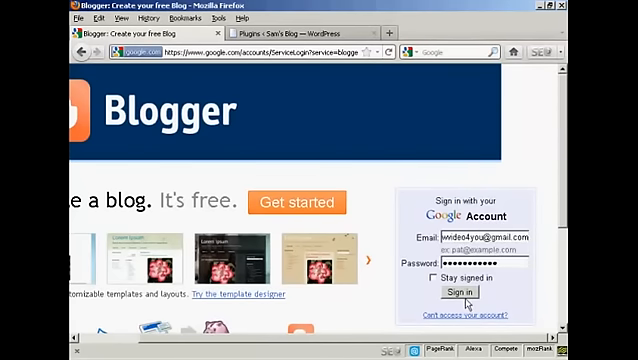
pyautogui.click(454, 291)
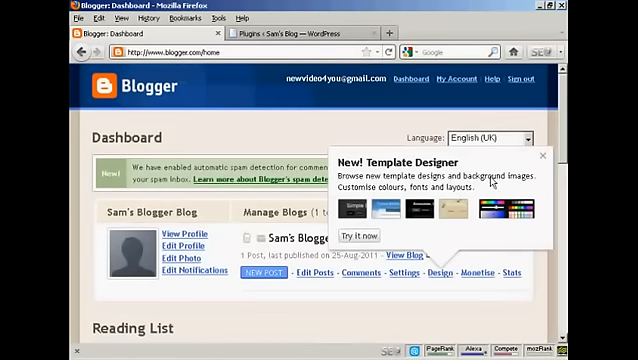
pyautogui.click(541, 155)
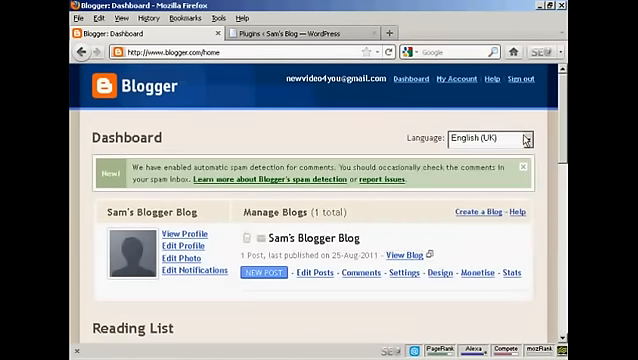
pyautogui.moveTo(338, 135)
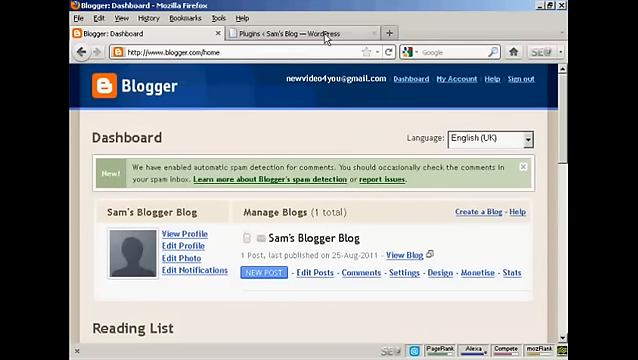
# Step: Return to WordPress and choose Blogger under Tools > Import
pyautogui.click(290, 32)
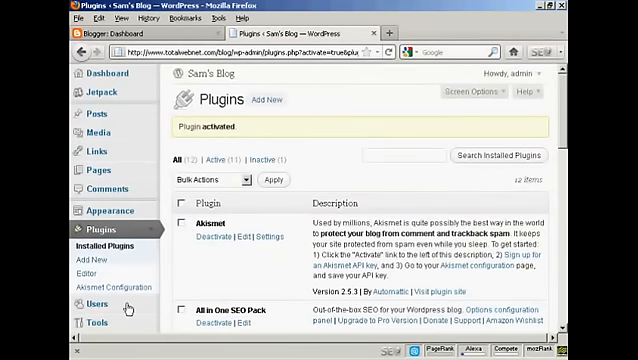
pyautogui.scroll(-3)
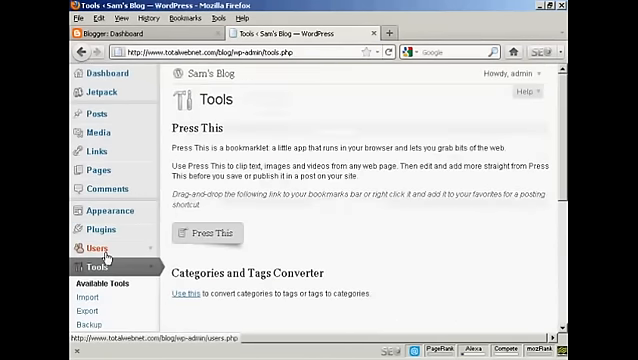
pyautogui.click(78, 298)
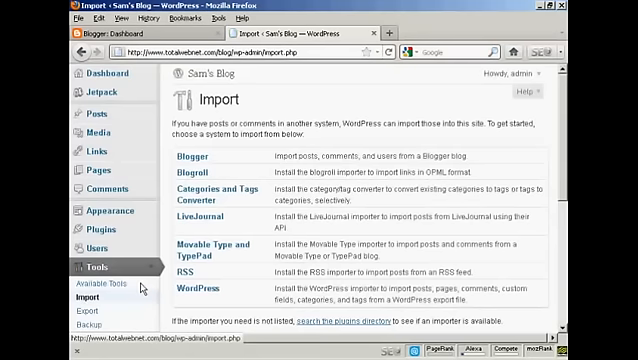
pyautogui.click(189, 157)
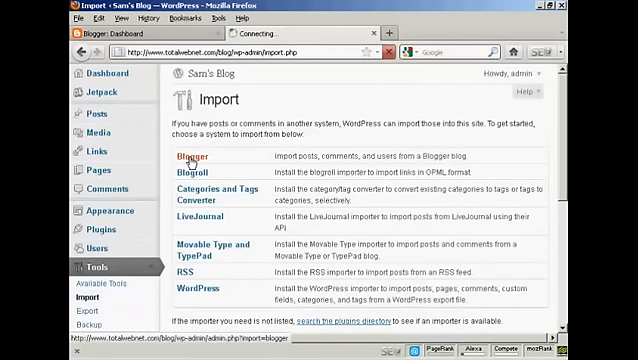
pyautogui.click(191, 158)
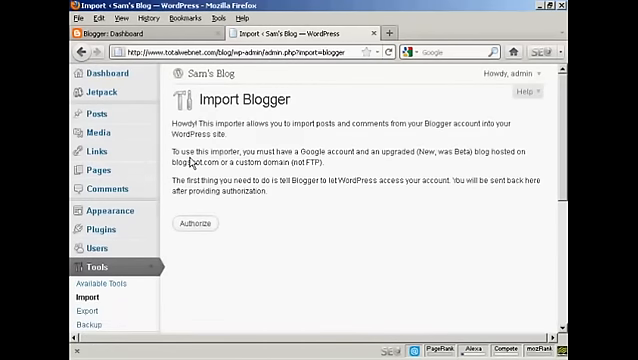
# Step: Authorize WordPress and grant it access on the Google Accounts page
pyautogui.click(198, 224)
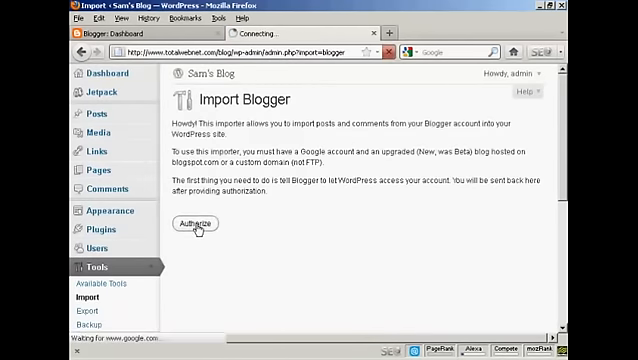
pyautogui.click(205, 221)
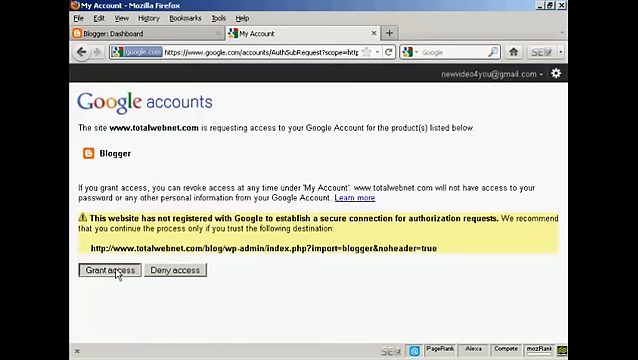
pyautogui.click(112, 270)
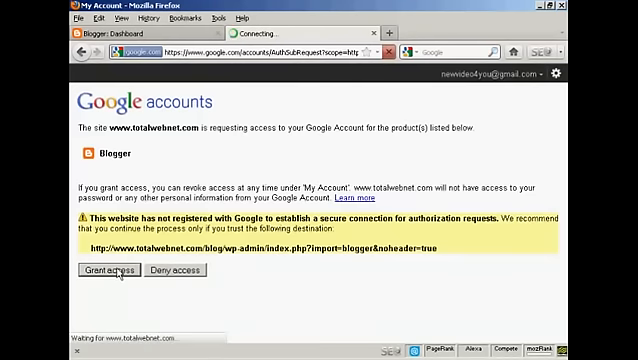
pyautogui.click(107, 272)
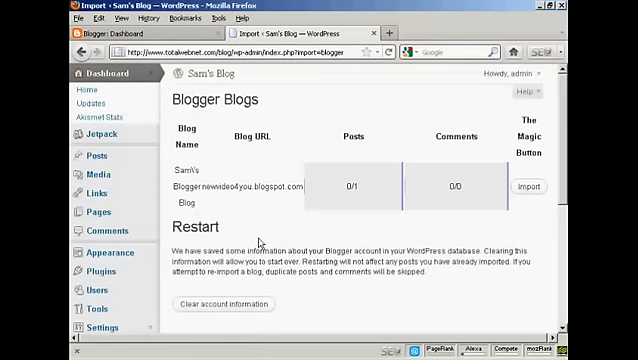
pyautogui.moveTo(310, 235)
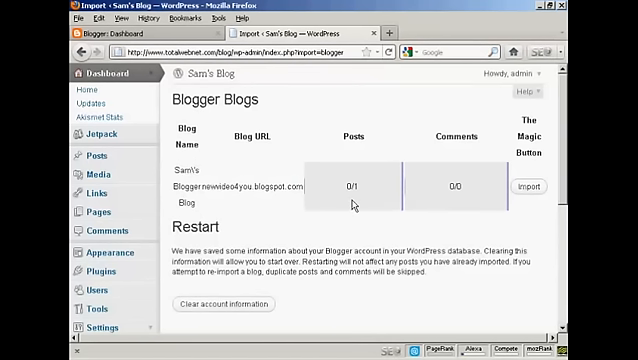
pyautogui.moveTo(461, 198)
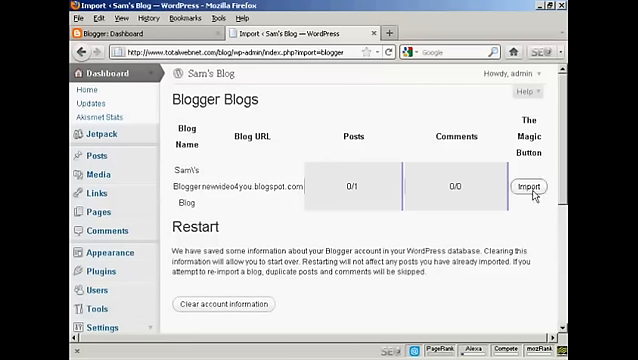
# Step: Import Sam's Blogger Blog's single post using the Magic Button Import
pyautogui.click(525, 189)
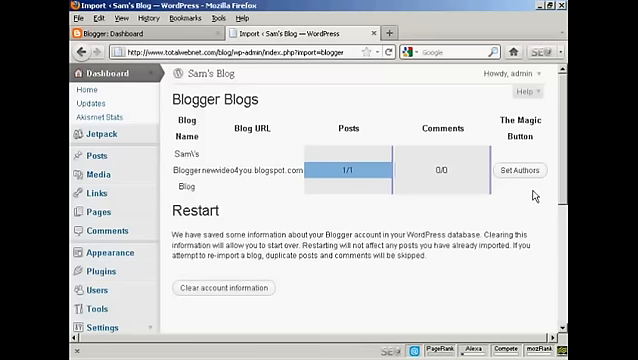
# Step: Confirm 'My First Bloggger Post' in Posts and view it on Sam's Blog in a new tab
pyautogui.click(90, 160)
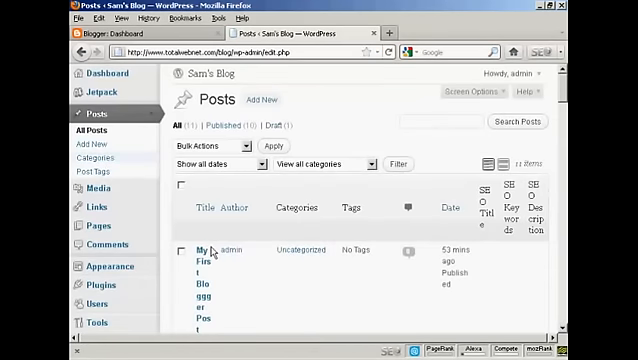
pyautogui.moveTo(200, 79)
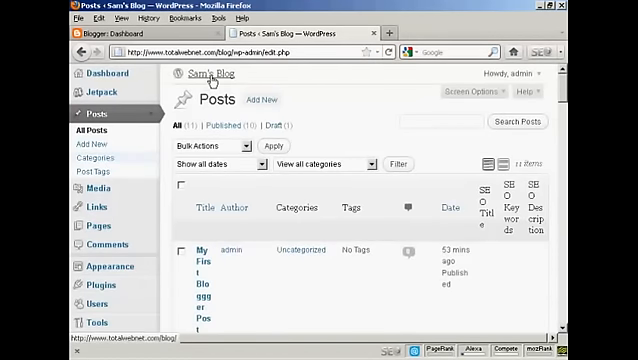
pyautogui.rightClick(205, 78)
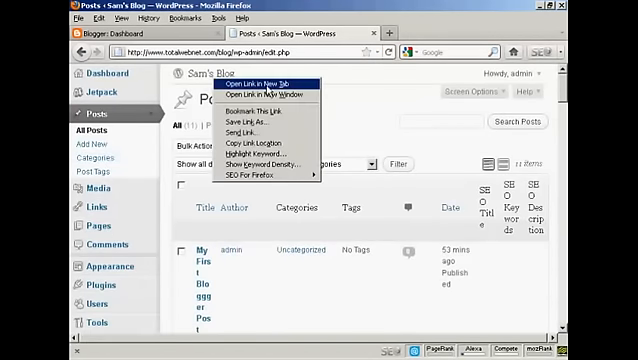
pyautogui.click(250, 85)
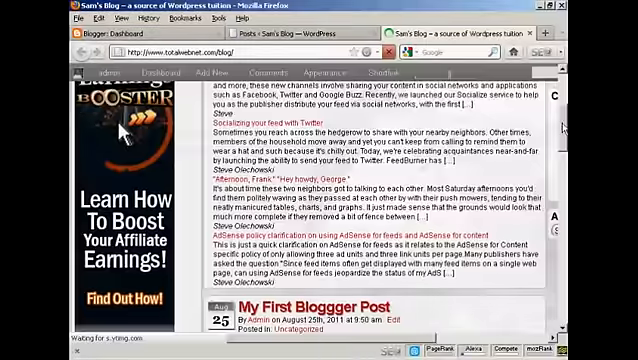
pyautogui.scroll(-3)
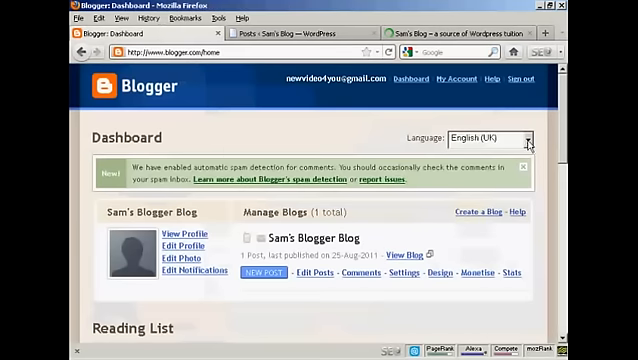
# Step: Open View Blog from the Blogger dashboard and scroll to 'My First Bloggger Post'
pyautogui.scroll(-3)
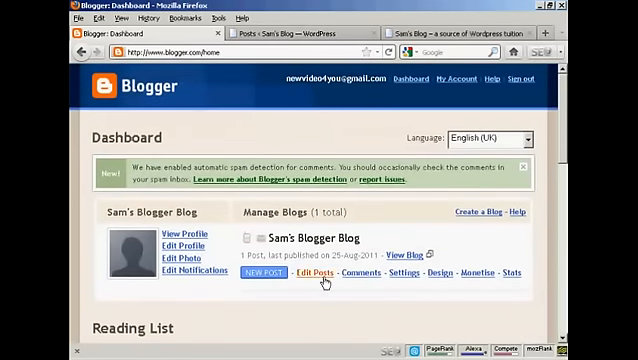
pyautogui.click(405, 256)
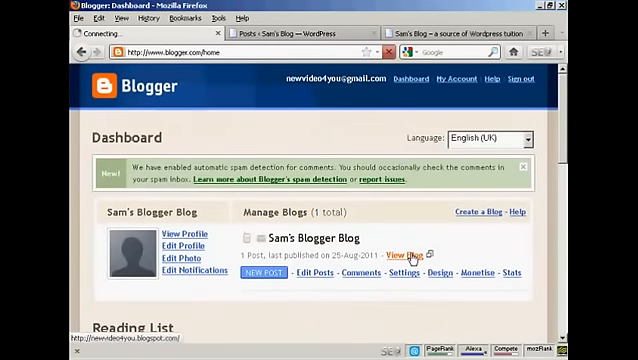
pyautogui.click(408, 252)
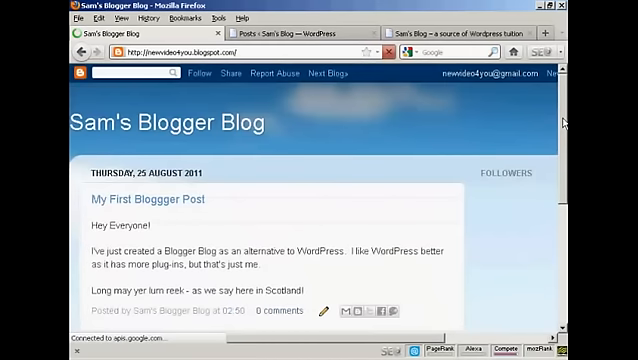
pyautogui.scroll(-3)
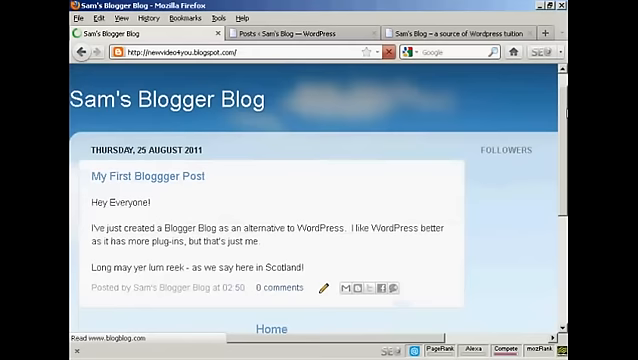